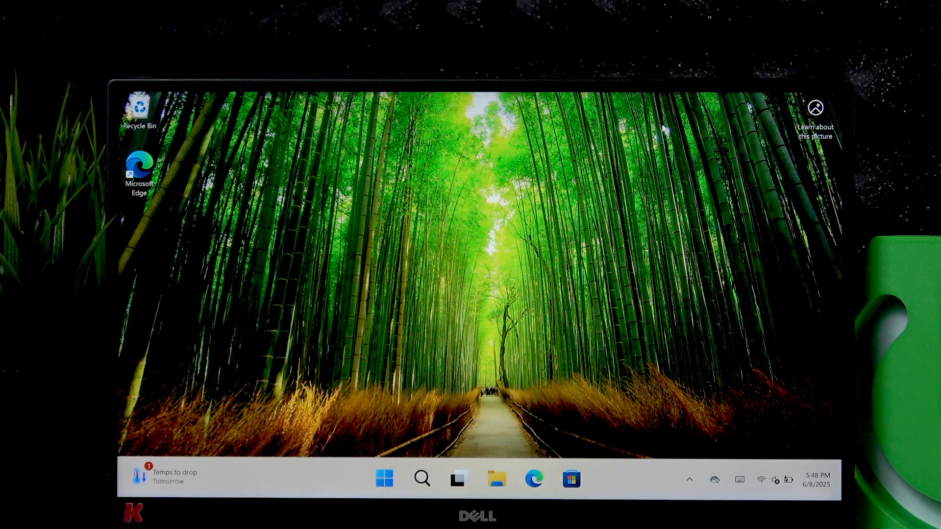
{"action": "left_click", "coordinate": [384, 479]}
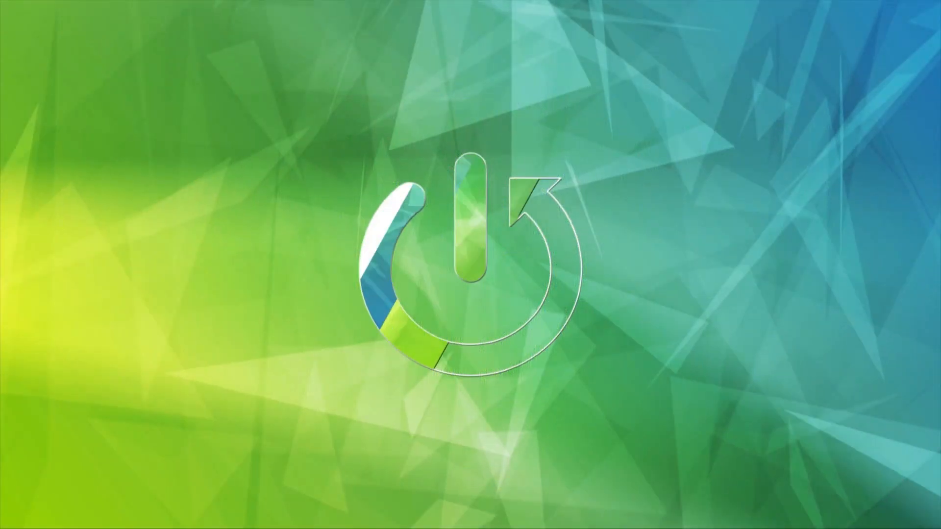